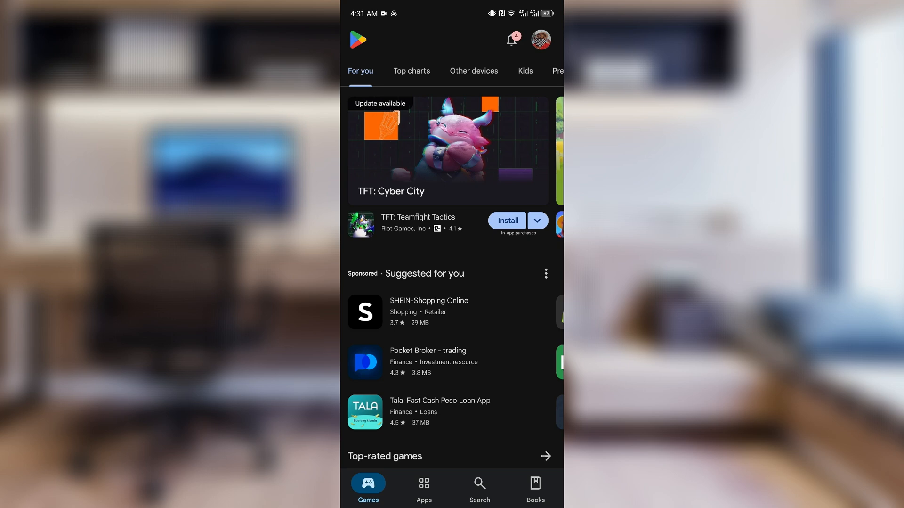
# Reach Payments & subscriptions from the profile avatar's account menu
pyautogui.click(540, 39)
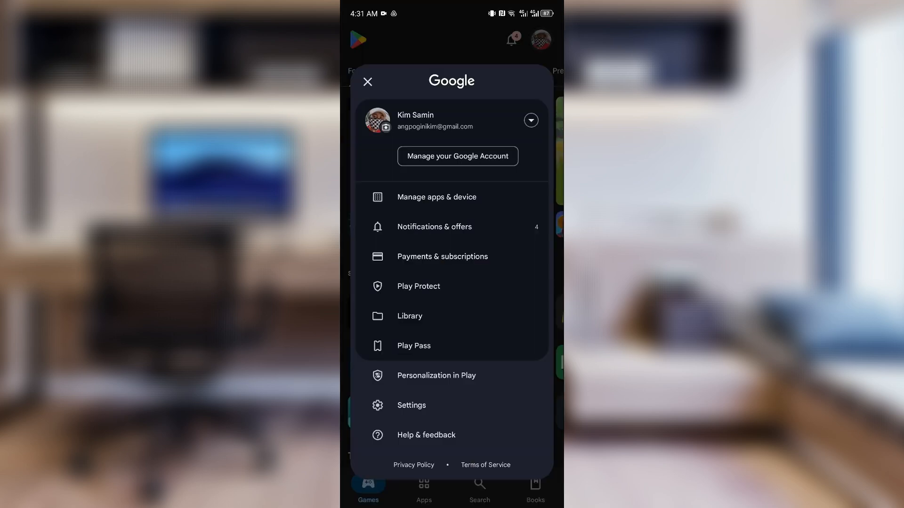
pyautogui.click(442, 255)
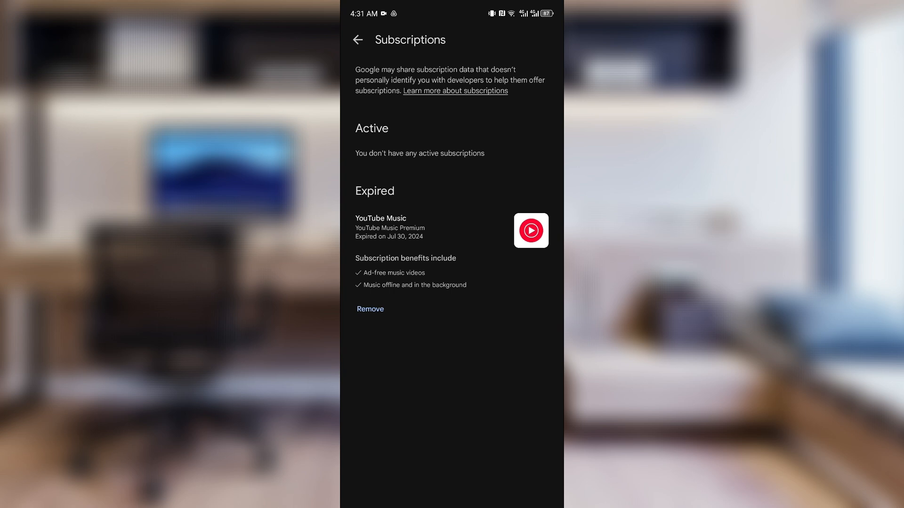
# Return from the Subscriptions list to the Payments & subscriptions overview
pyautogui.click(358, 40)
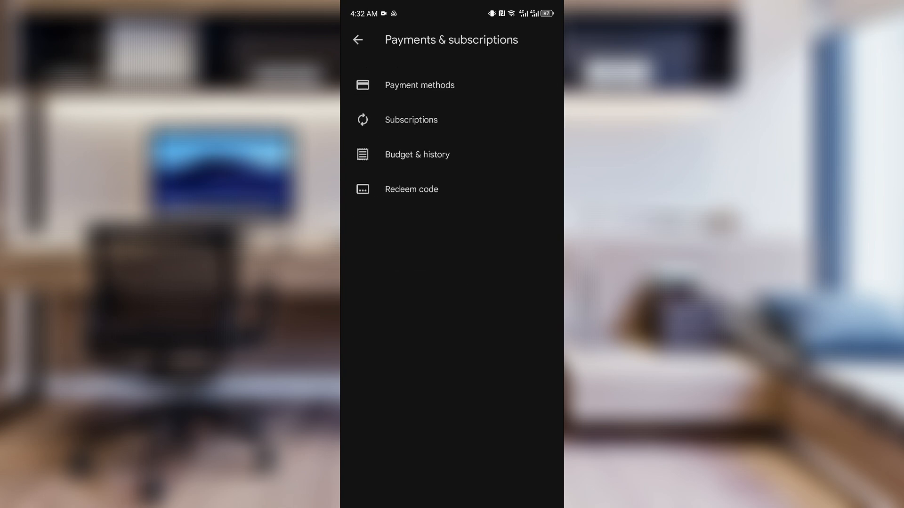